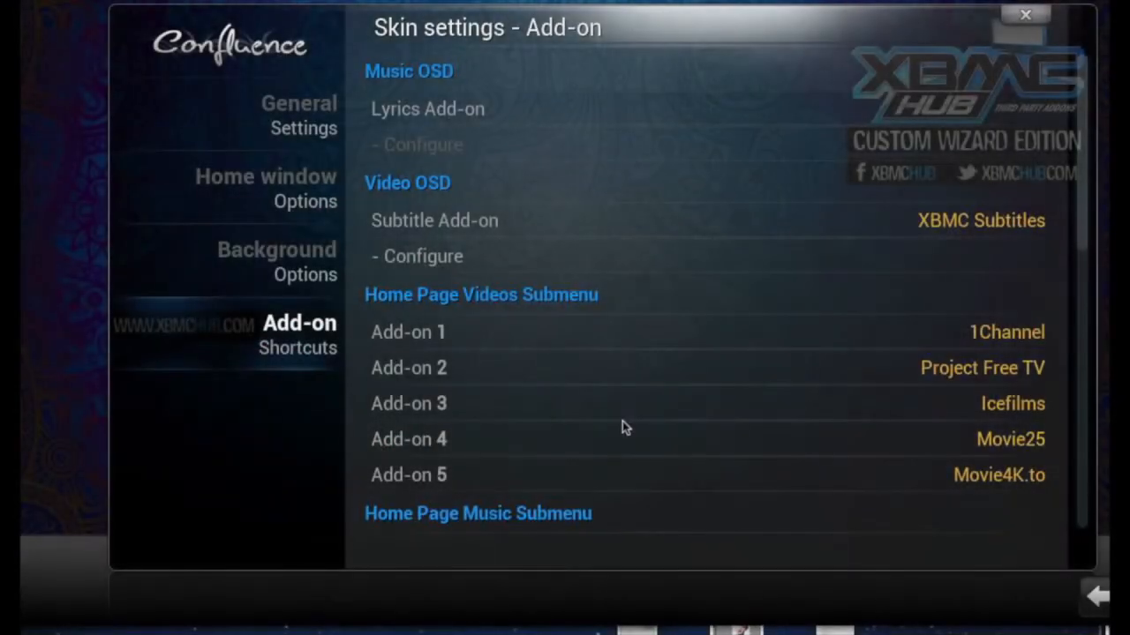
{"action": "mouse_move", "coordinate": [942, 287]}
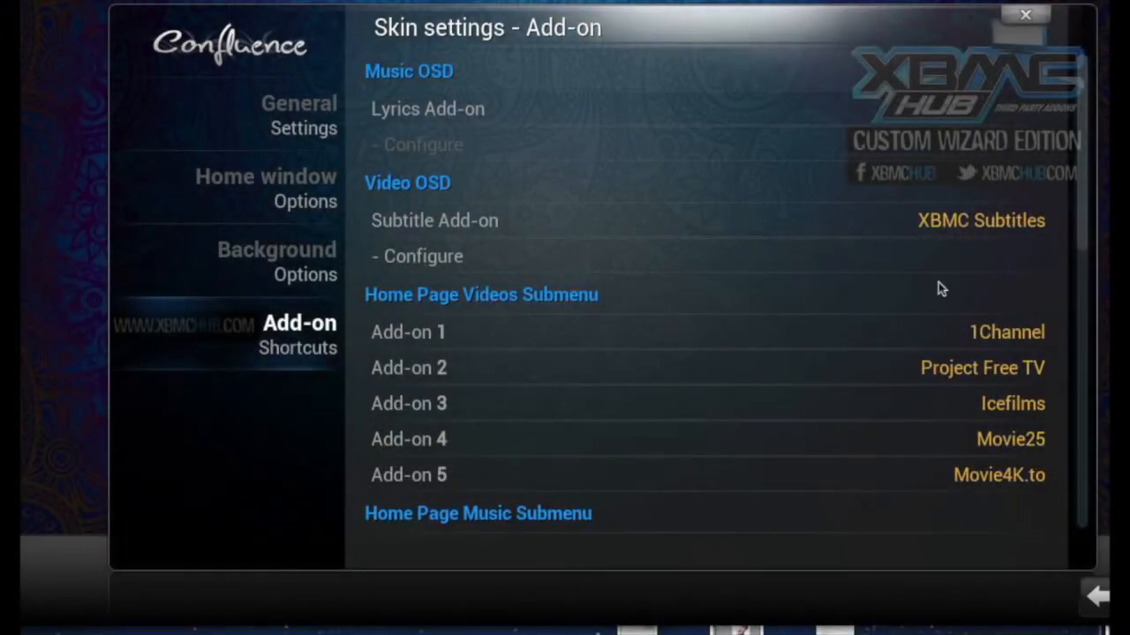
{"action": "mouse_move", "coordinate": [306, 349]}
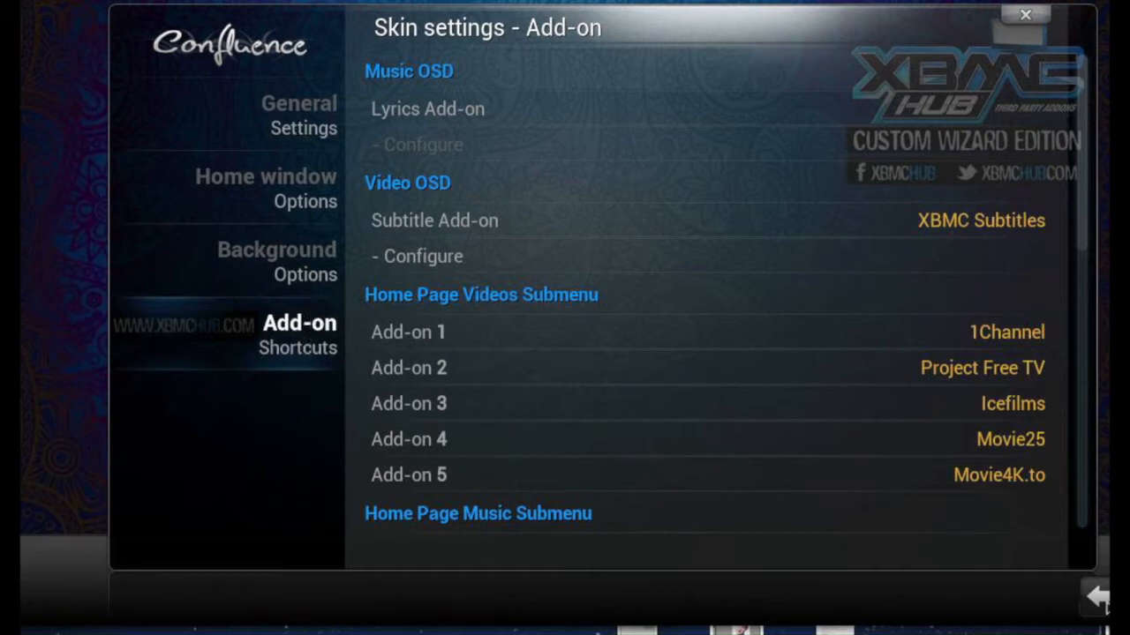
Return to the Confluence home screen showing the five Videos add-on shortcuts
{"action": "left_click", "coordinate": [1025, 14]}
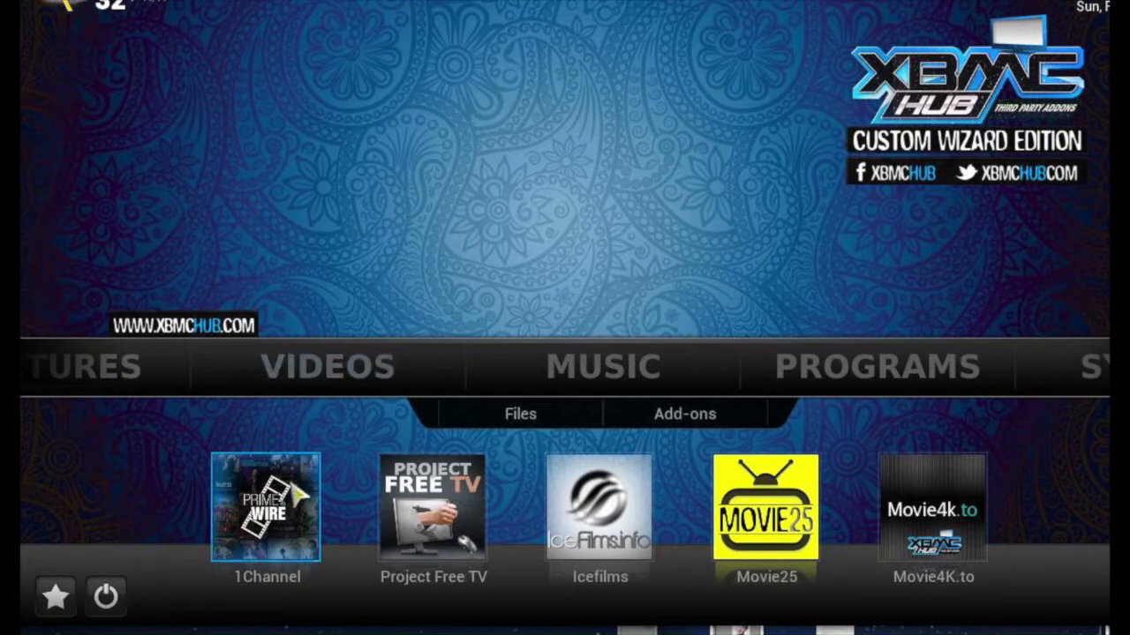
{"action": "mouse_move", "coordinate": [433, 512]}
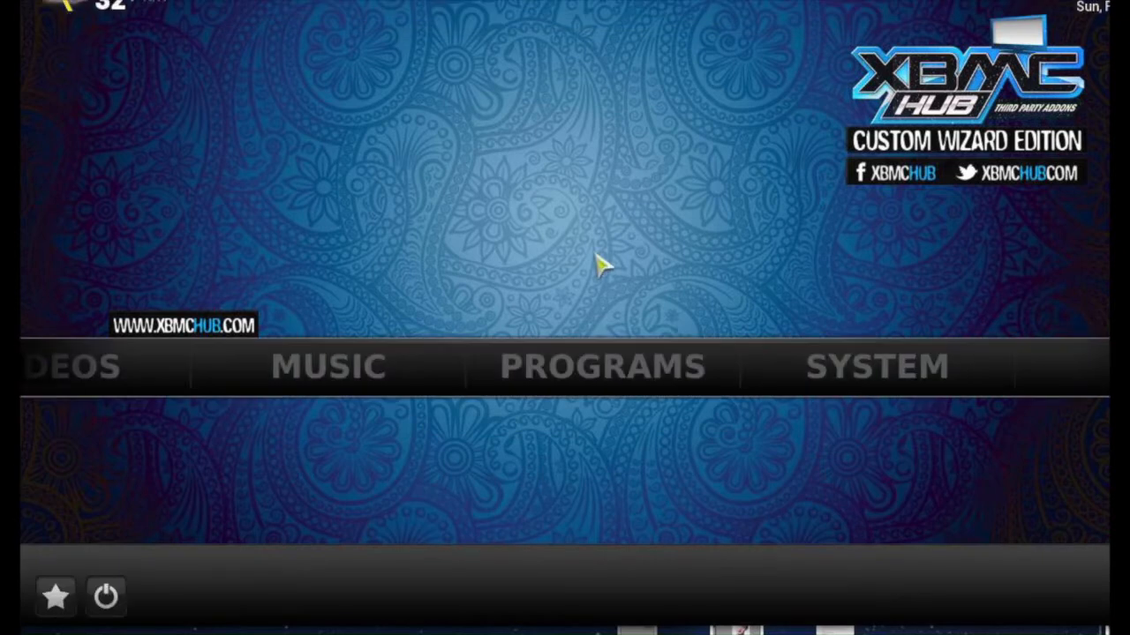
Reach the Confluence skin's general settings via System > Appearance > Skin
{"action": "left_click", "coordinate": [872, 365]}
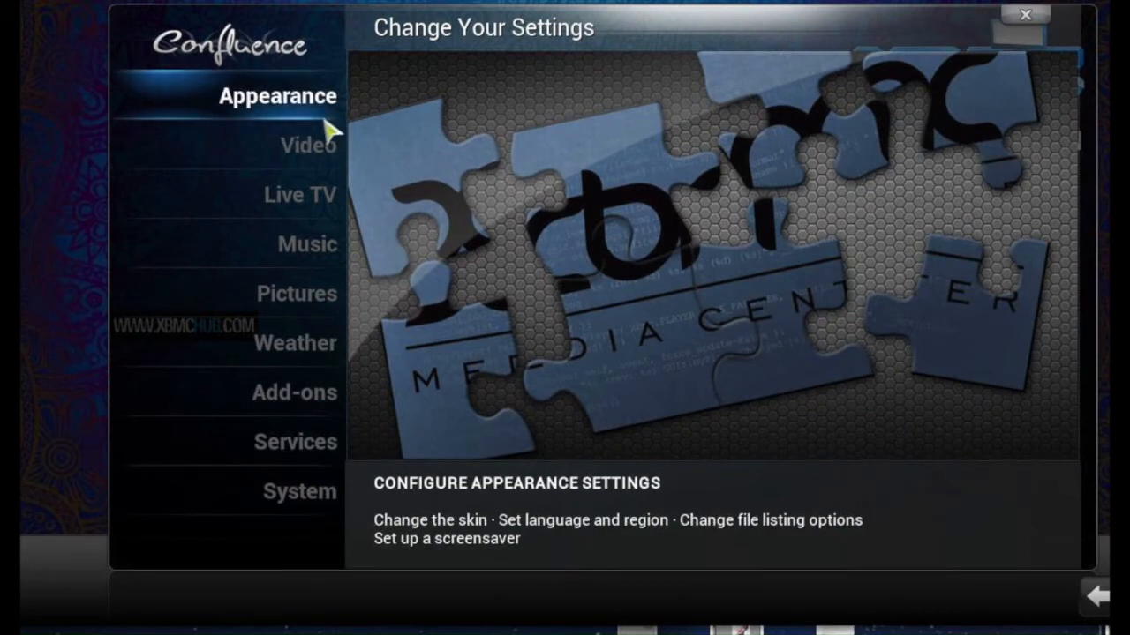
{"action": "left_click", "coordinate": [276, 95]}
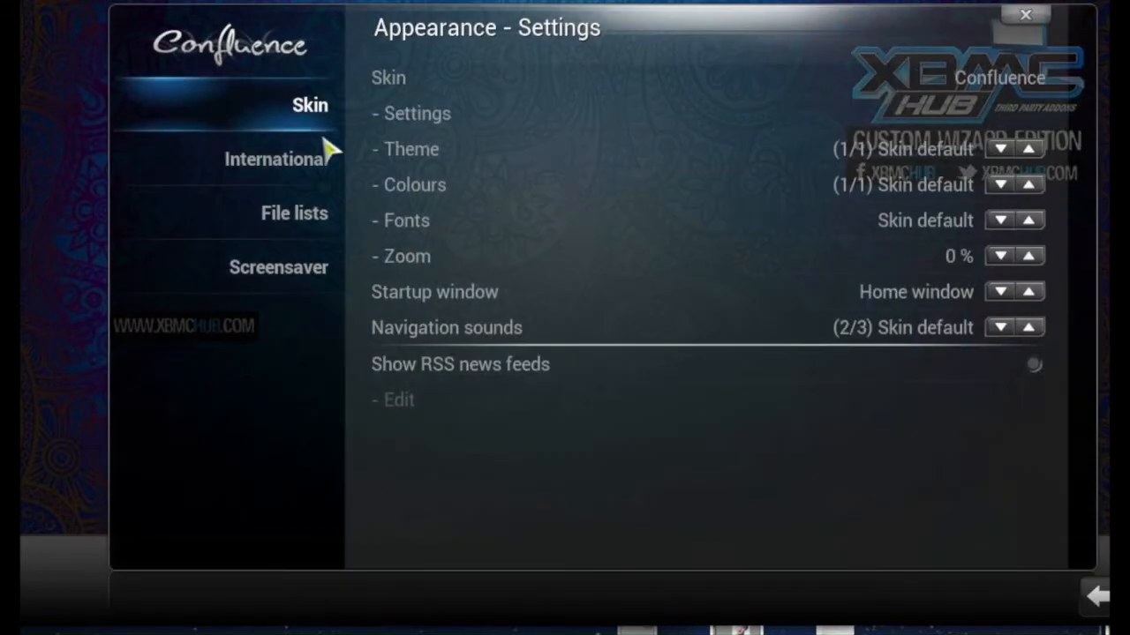
{"action": "mouse_move", "coordinate": [332, 120]}
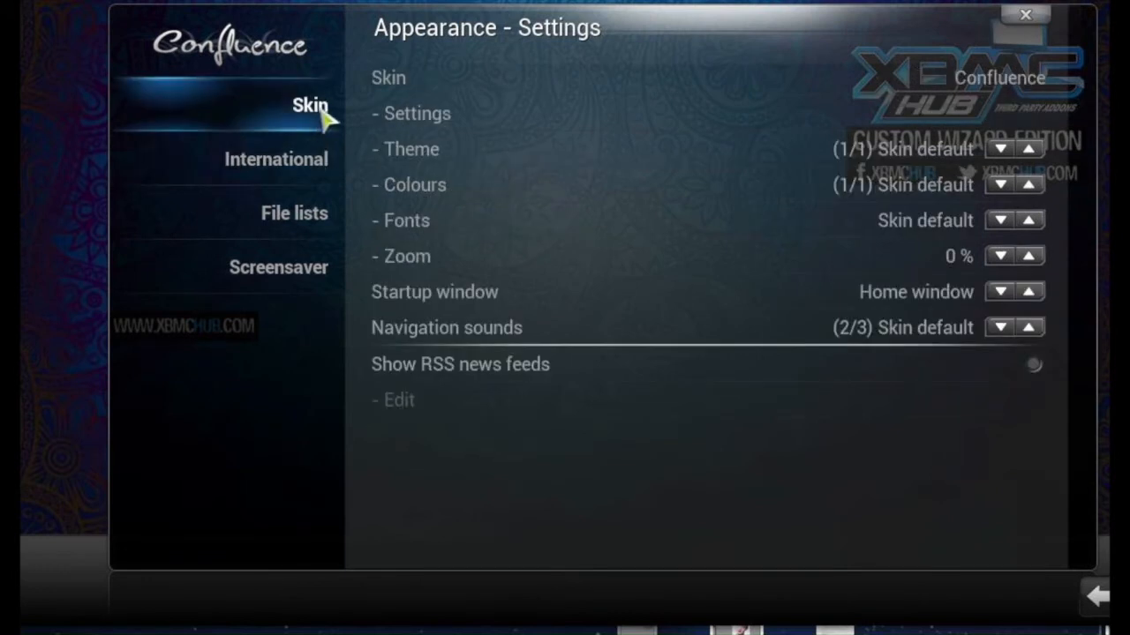
{"action": "left_click", "coordinate": [1020, 14]}
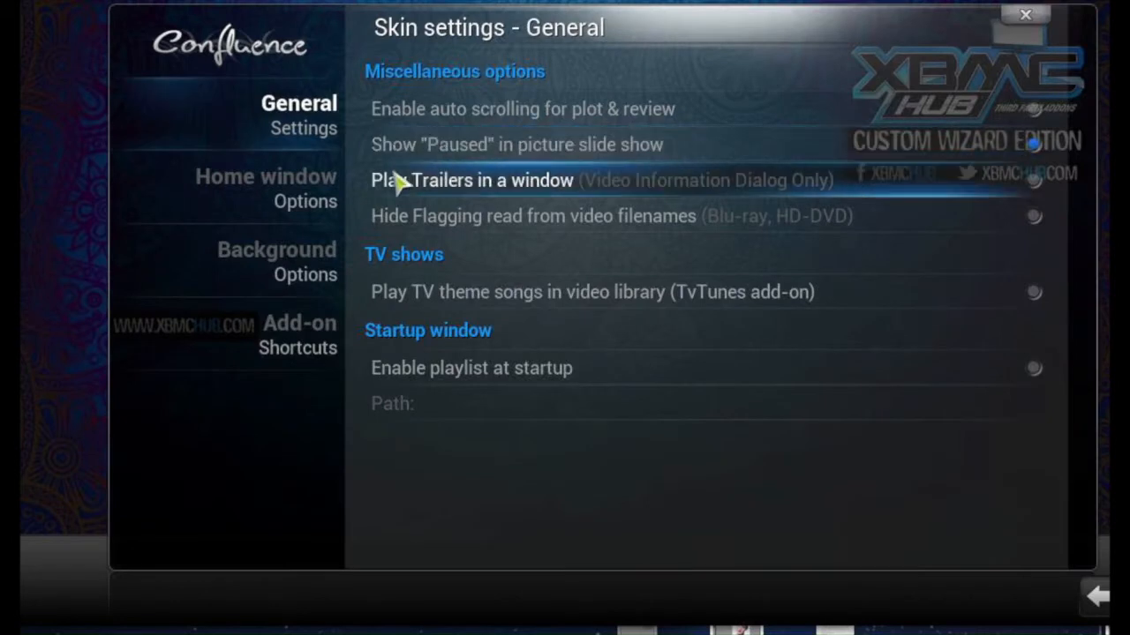
{"action": "mouse_move", "coordinate": [415, 263]}
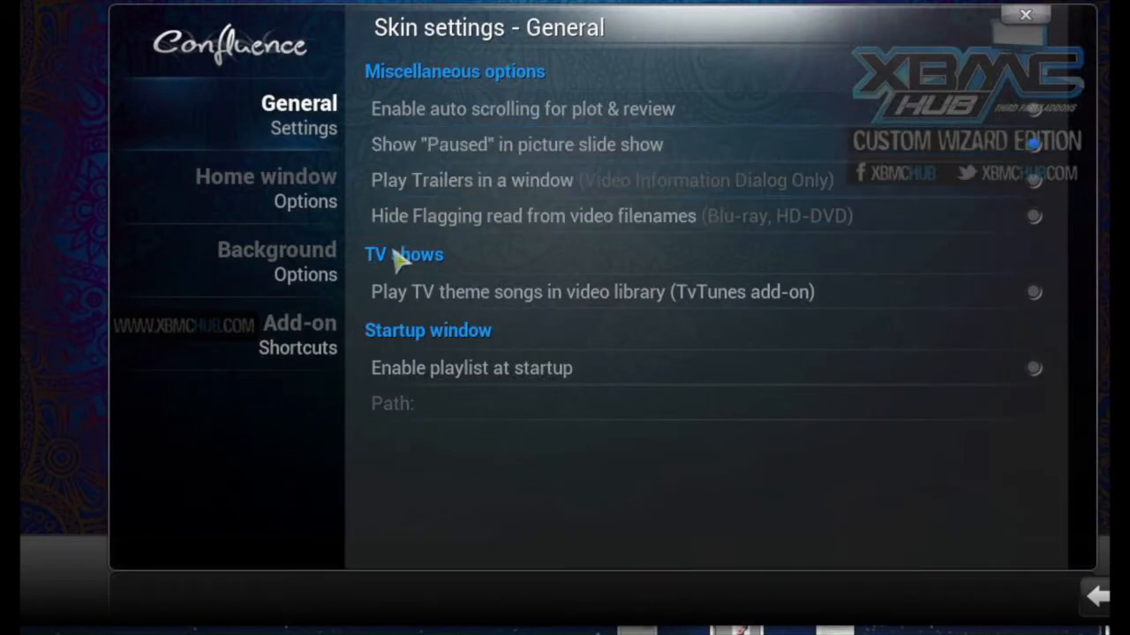
{"action": "mouse_move", "coordinate": [364, 130]}
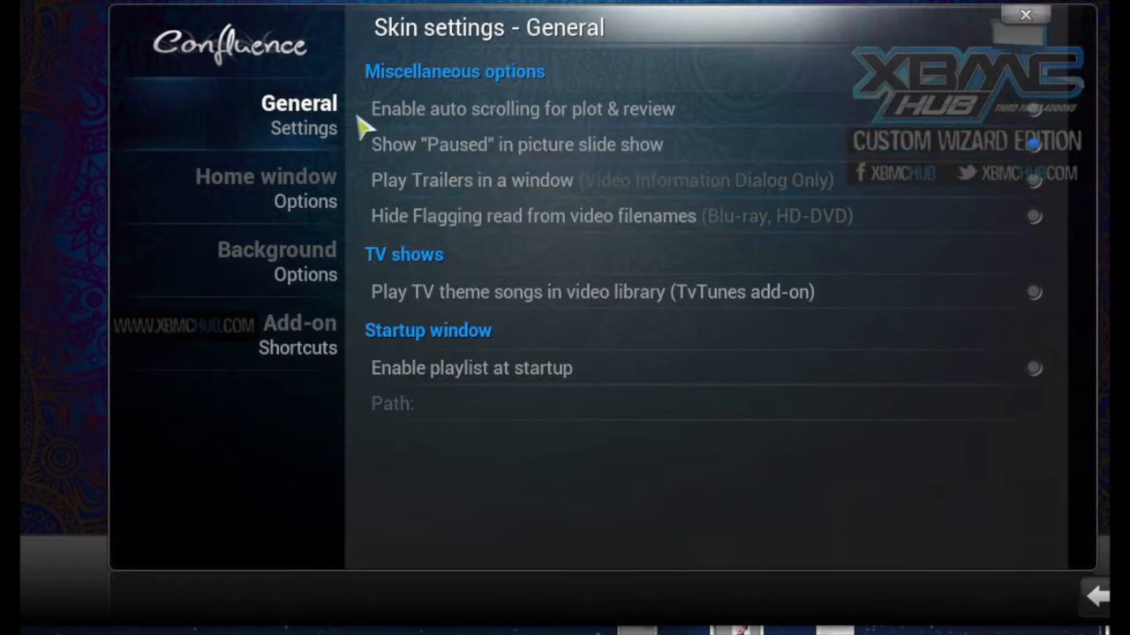
Show the Add-on Shortcuts page under Home window Options
{"action": "left_click", "coordinate": [265, 187]}
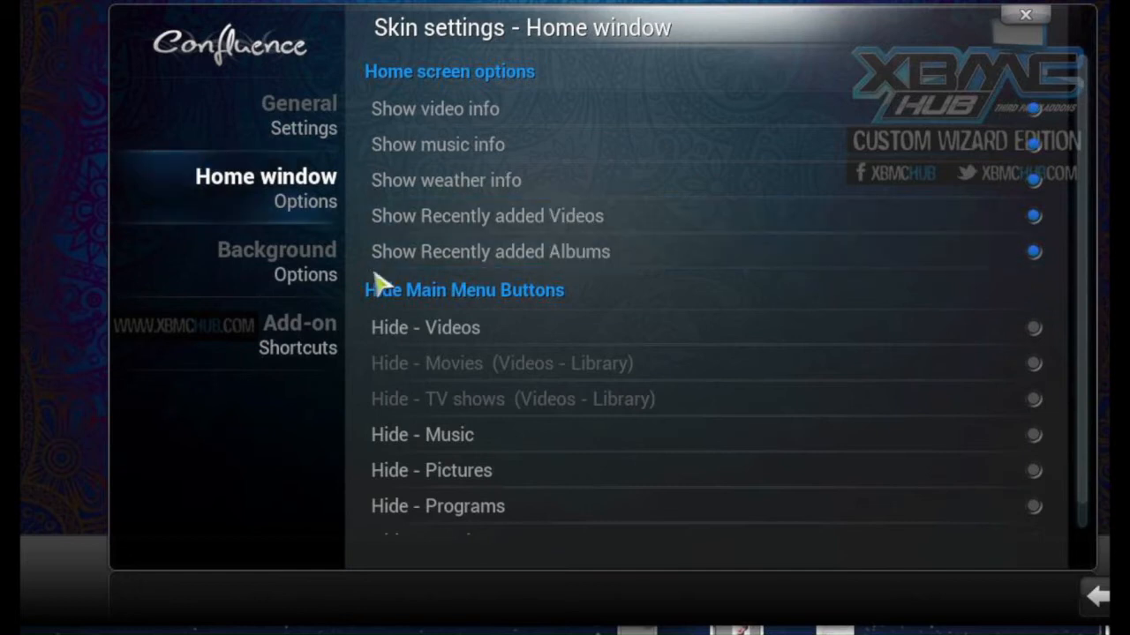
{"action": "left_click", "coordinate": [296, 335]}
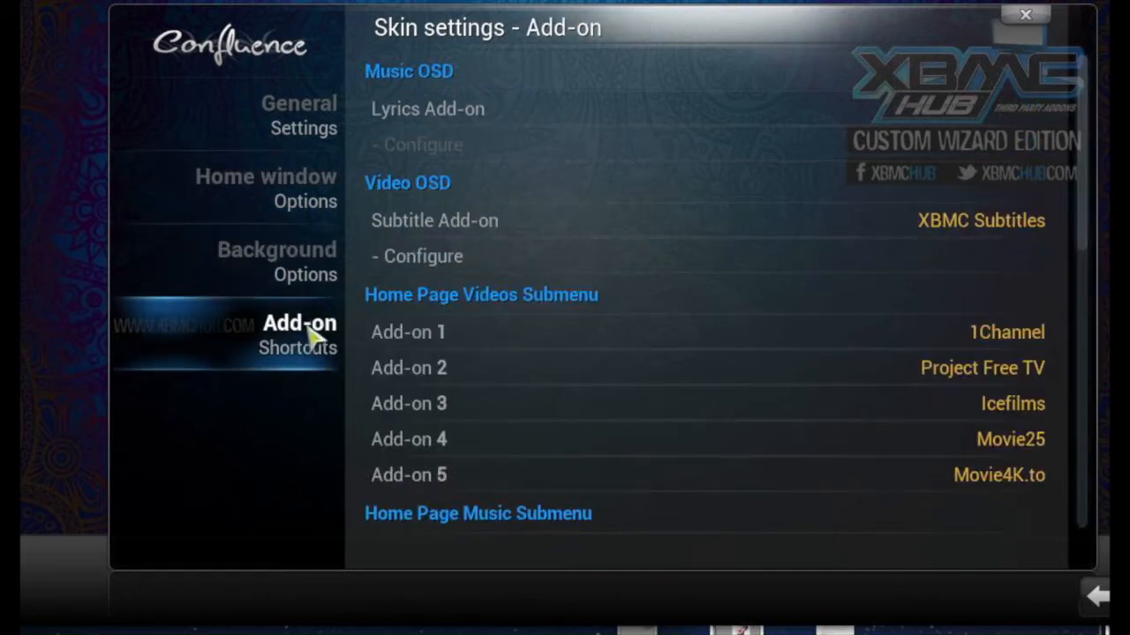
{"action": "mouse_move", "coordinate": [326, 353]}
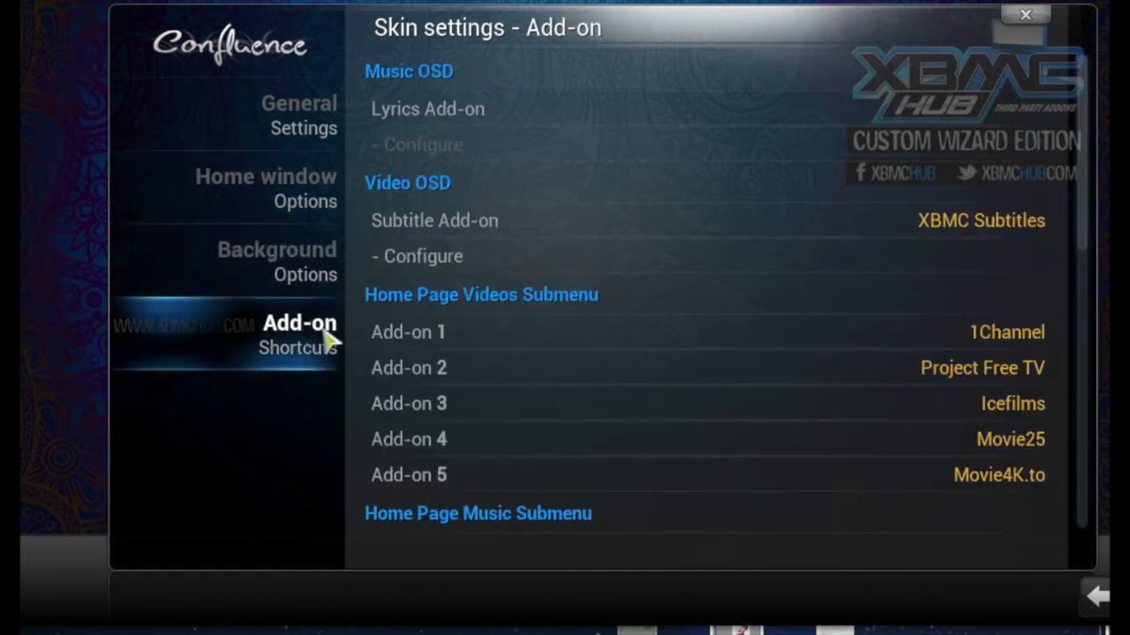
{"action": "mouse_move", "coordinate": [404, 349]}
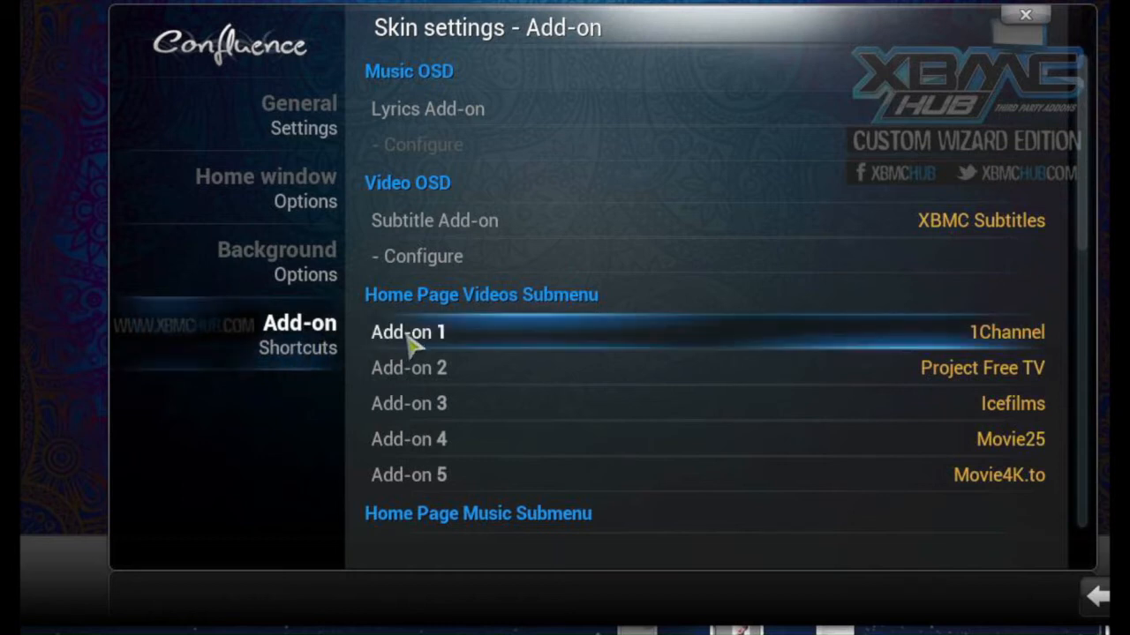
Assign 1Channel to the first Videos shortcut slot and reopen its add-on chooser
{"action": "left_click", "coordinate": [408, 332]}
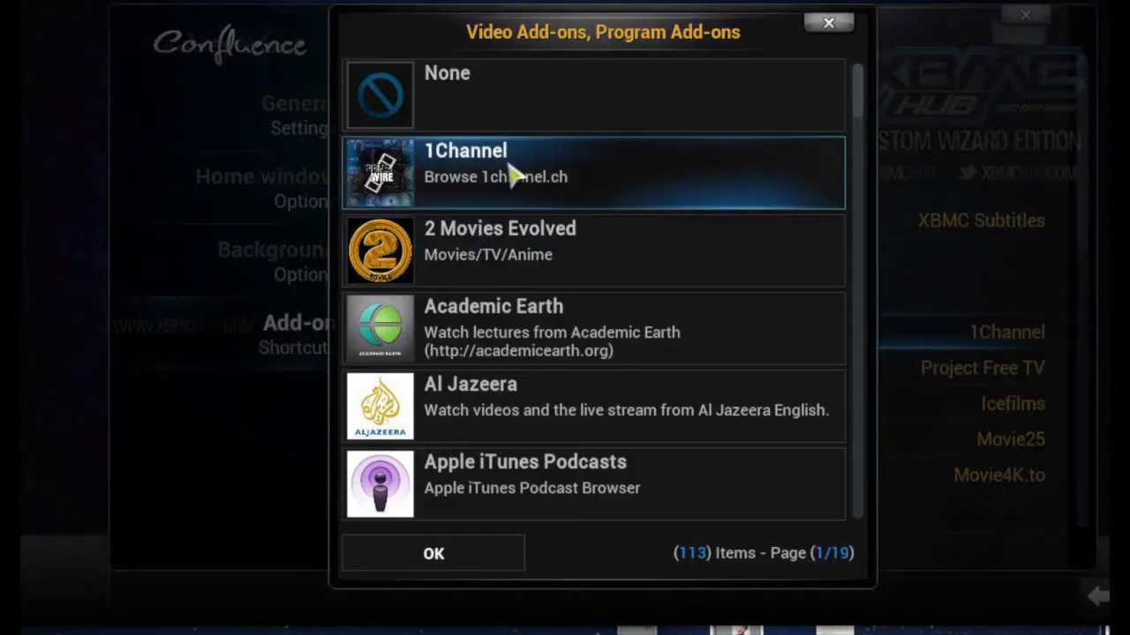
{"action": "left_click", "coordinate": [496, 173]}
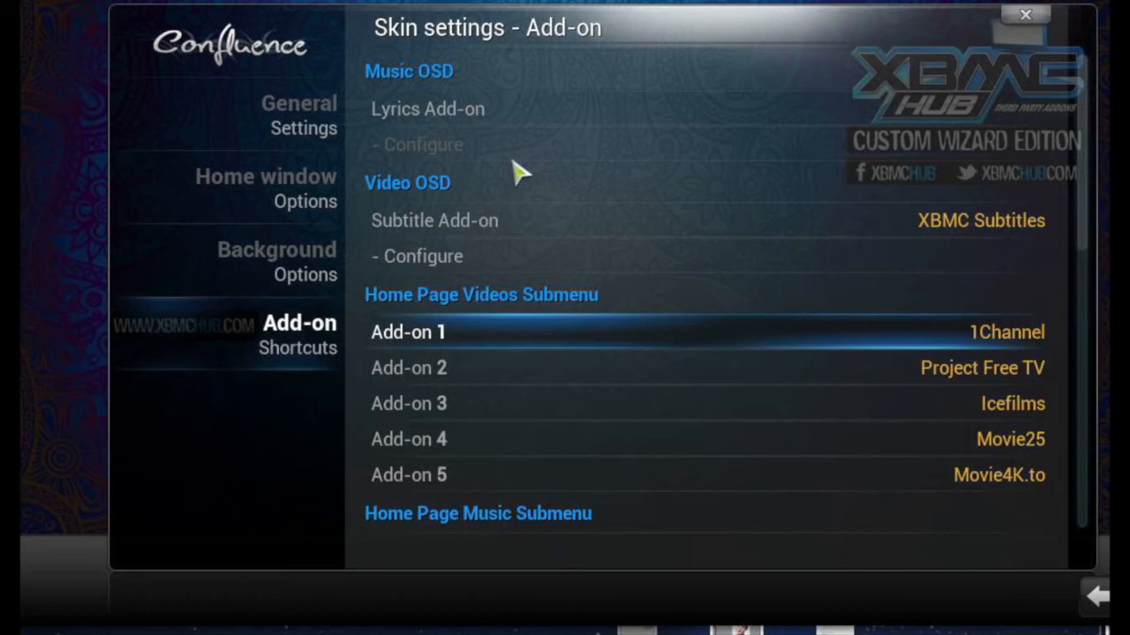
{"action": "mouse_move", "coordinate": [512, 360]}
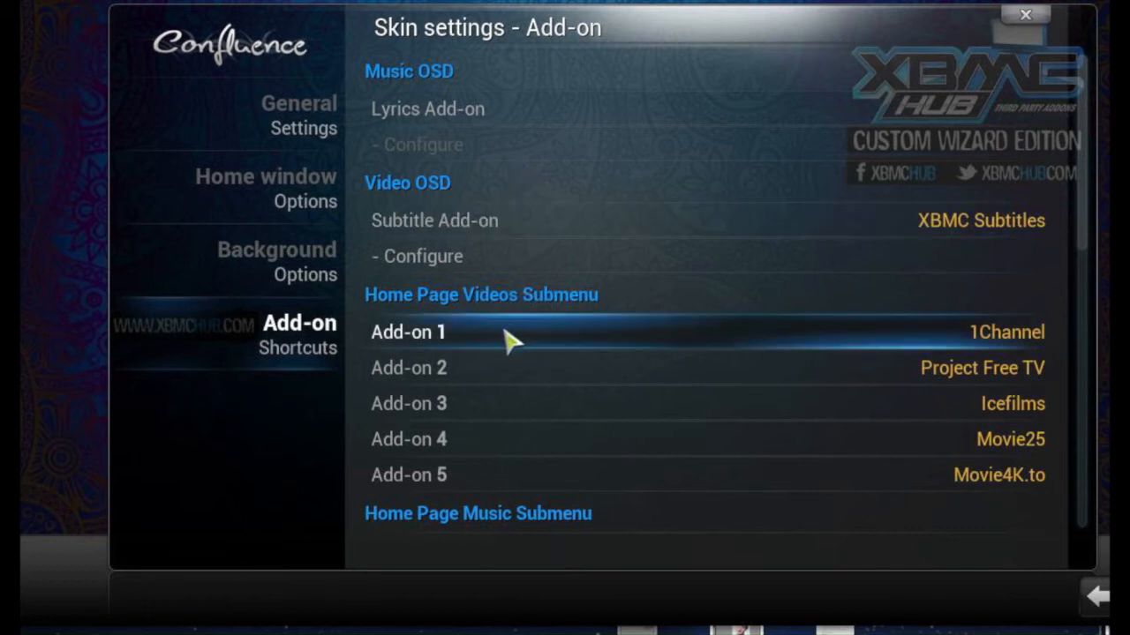
{"action": "left_click", "coordinate": [408, 331]}
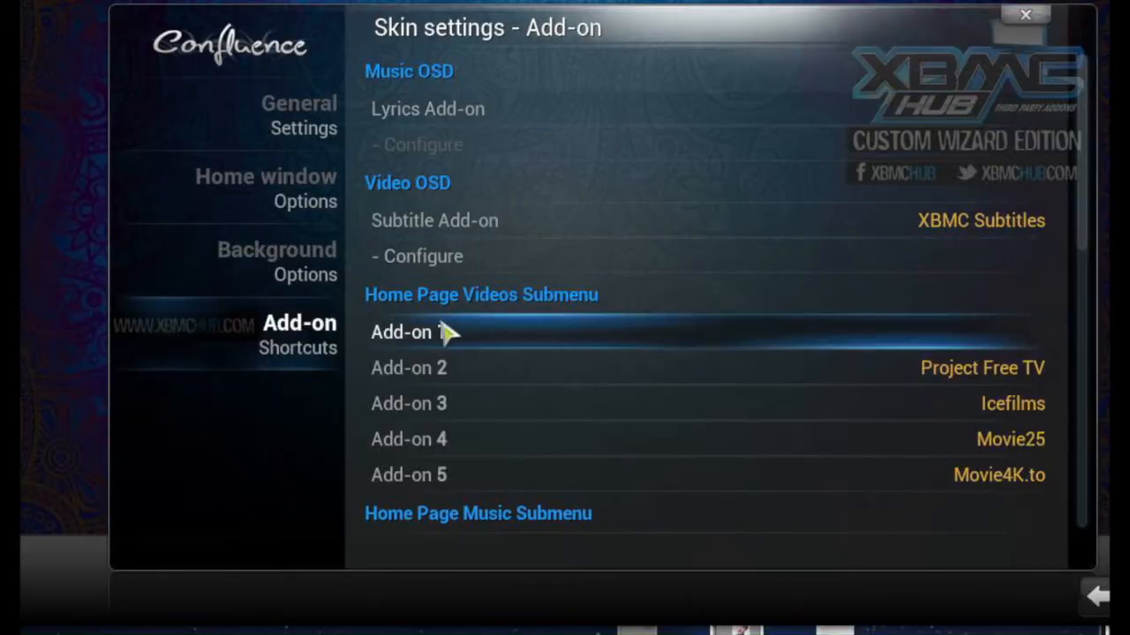
{"action": "left_click", "coordinate": [409, 332]}
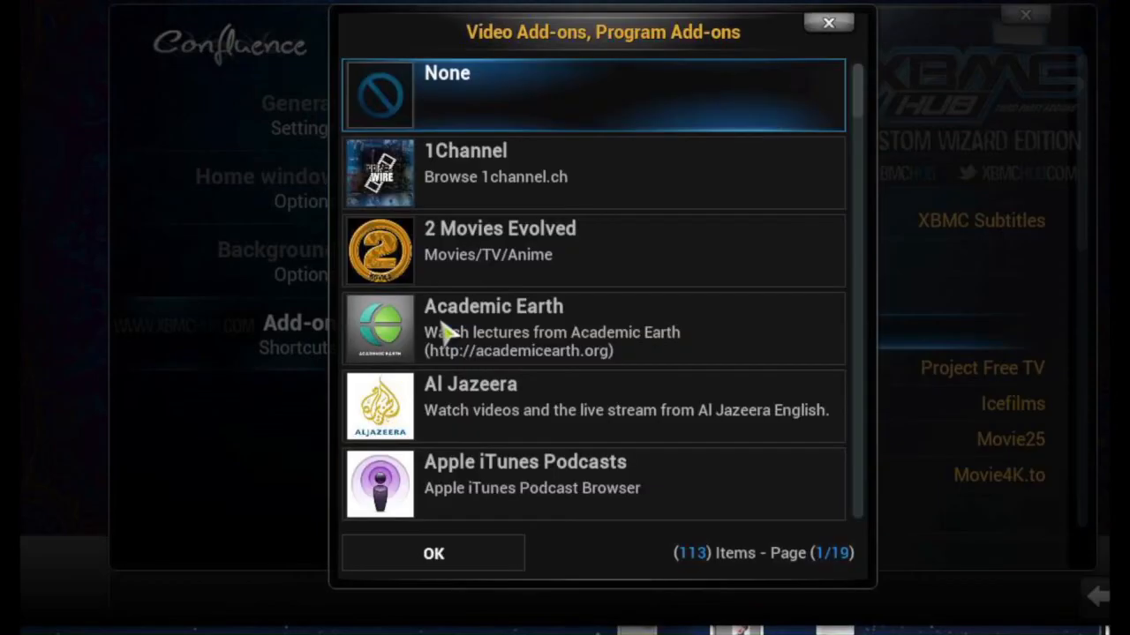
{"action": "mouse_move", "coordinate": [490, 159]}
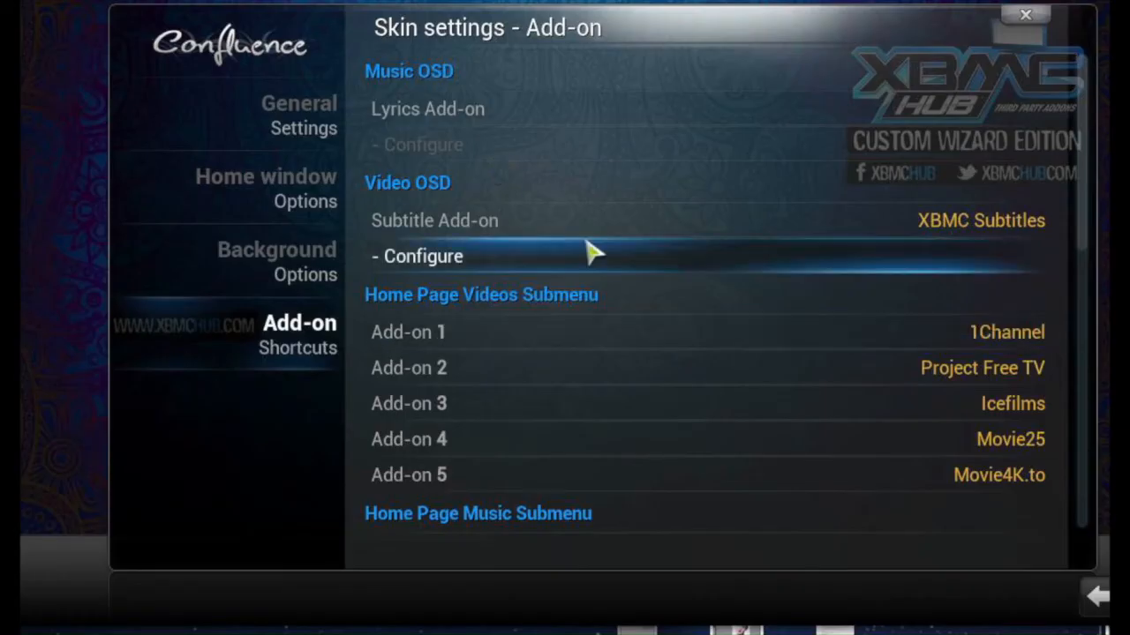
{"action": "mouse_move", "coordinate": [897, 64]}
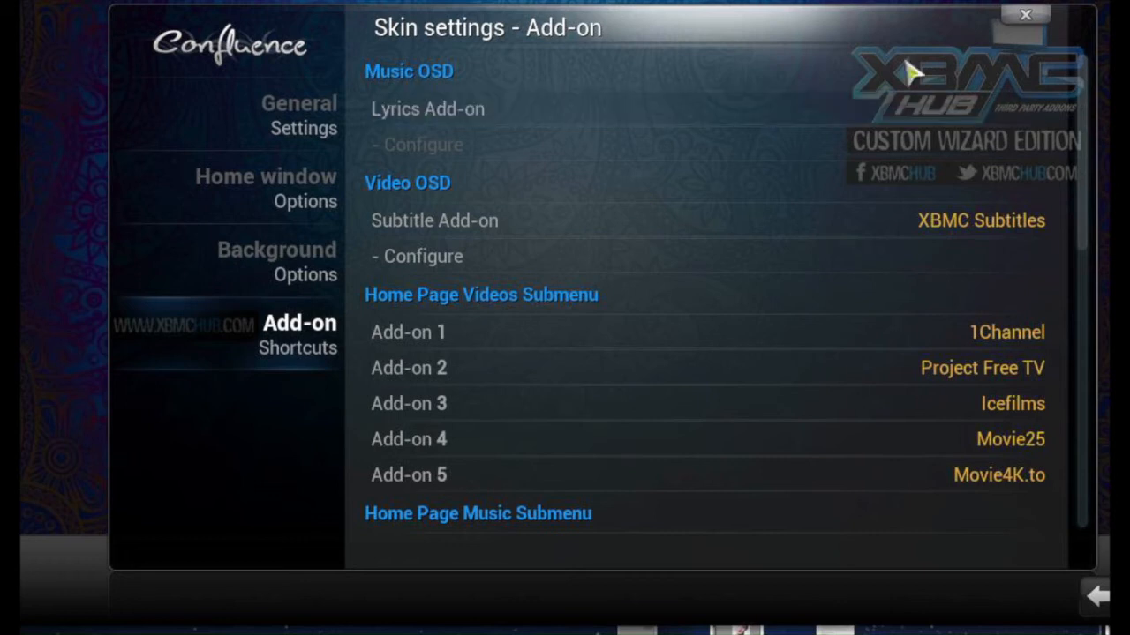
{"action": "mouse_move", "coordinate": [1024, 21]}
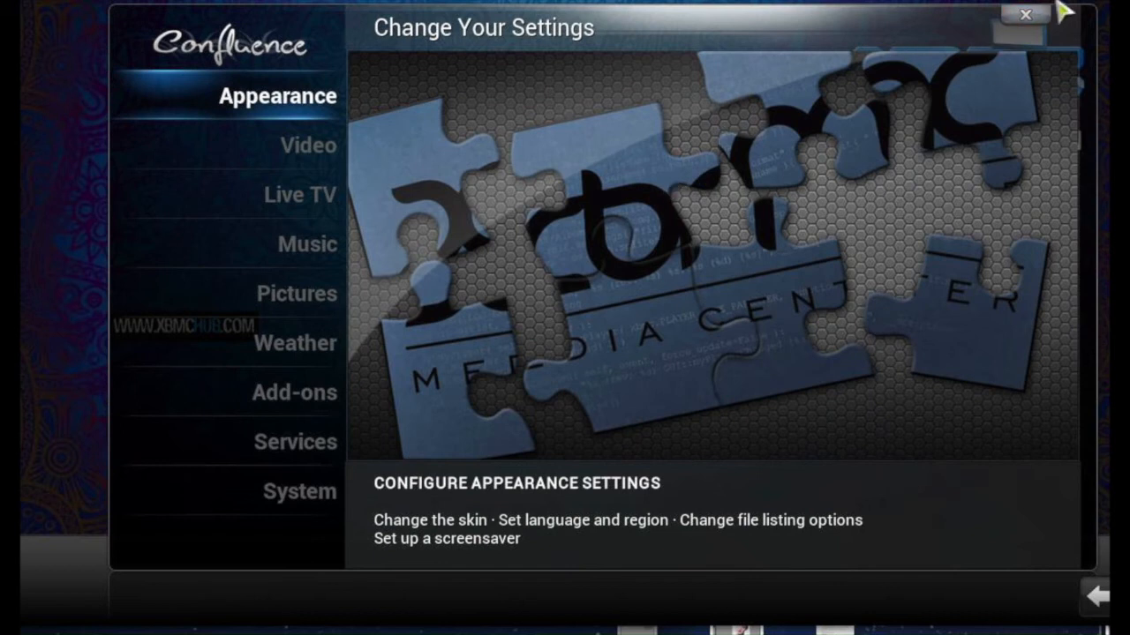
Go back to the home screen with 1Channel first among the five Videos shortcuts
{"action": "left_click", "coordinate": [1020, 14]}
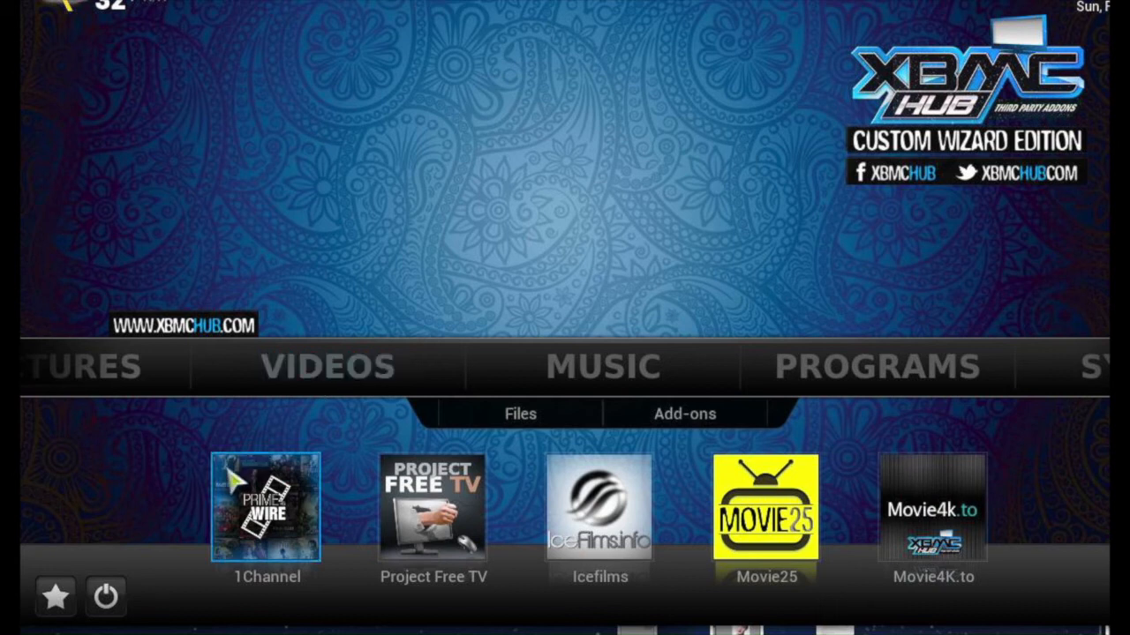
{"action": "mouse_move", "coordinate": [162, 498]}
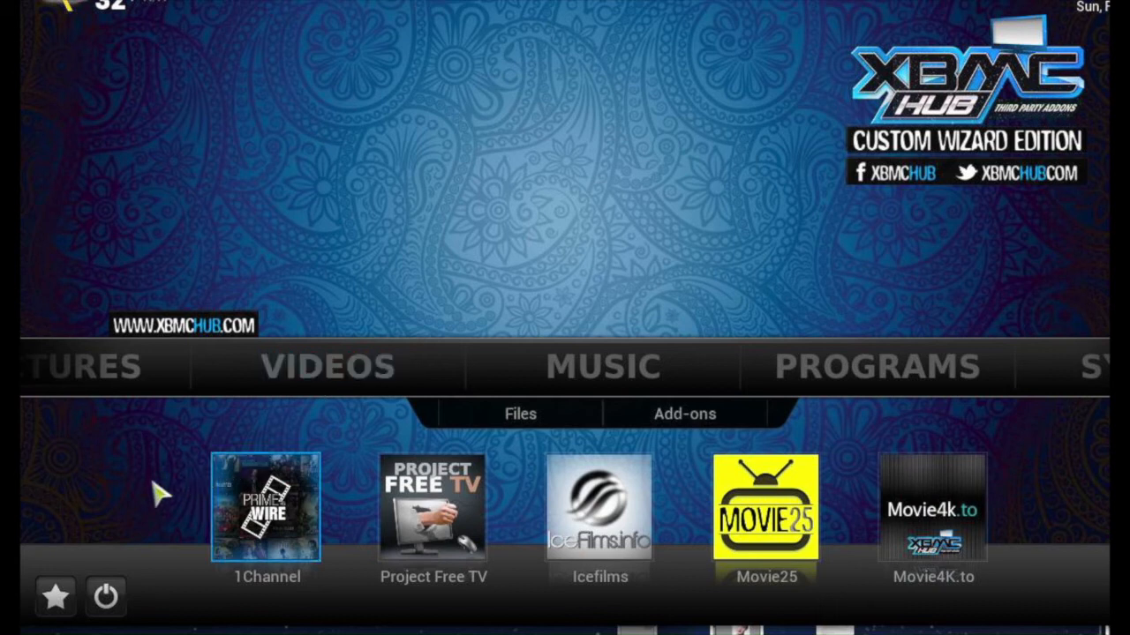